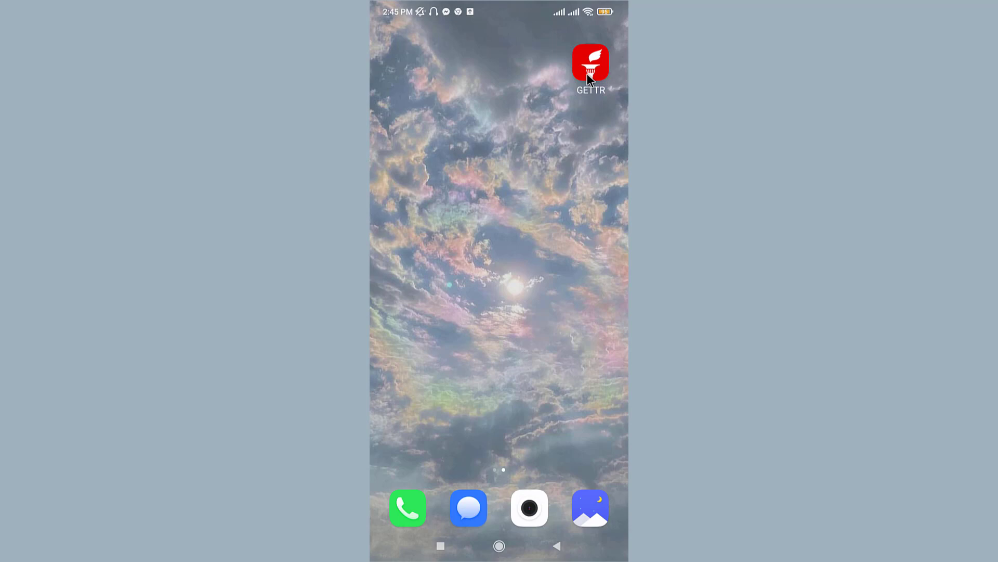
- Launch GETTR from the home screen to reach its welcome screen
left_click(590, 61)
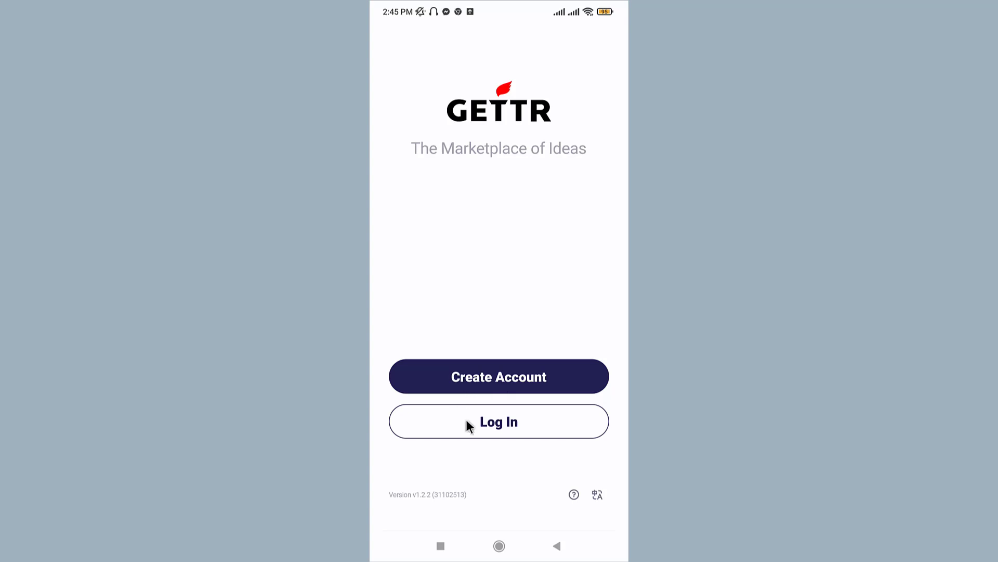
- Sign in to the Monet0 account and reach the empty home feed
left_click(498, 421)
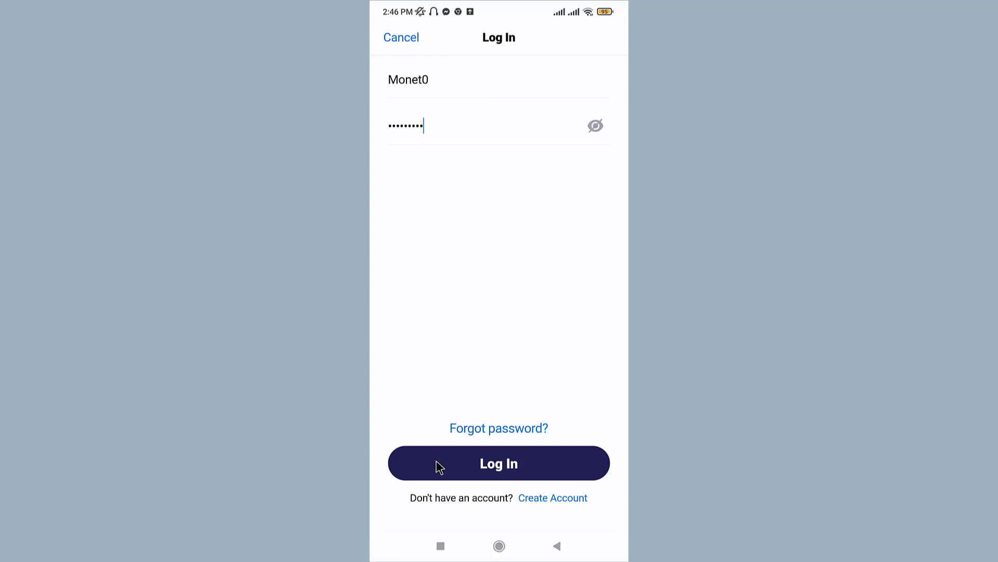
mouse_move(498, 441)
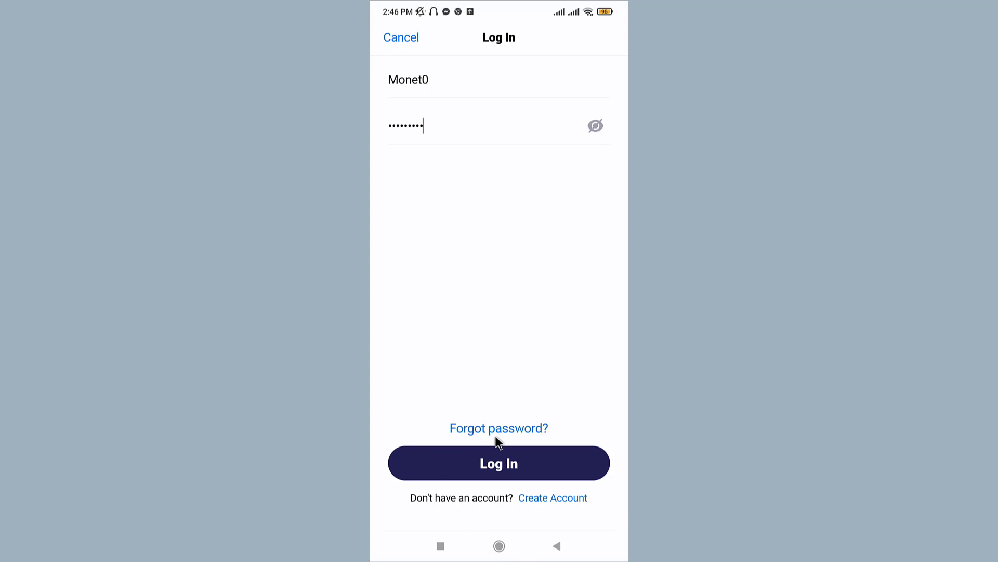
mouse_move(499, 438)
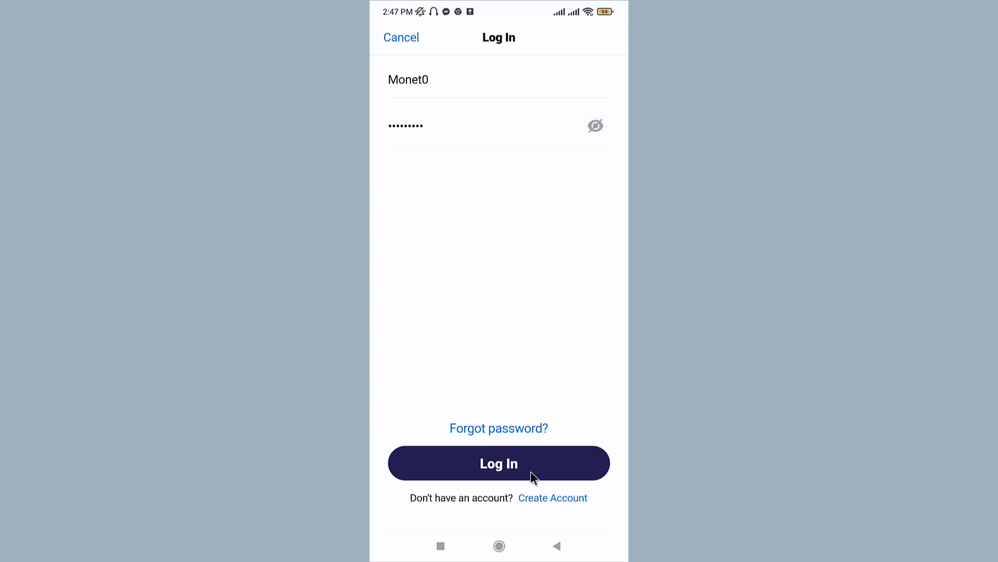
left_click(498, 463)
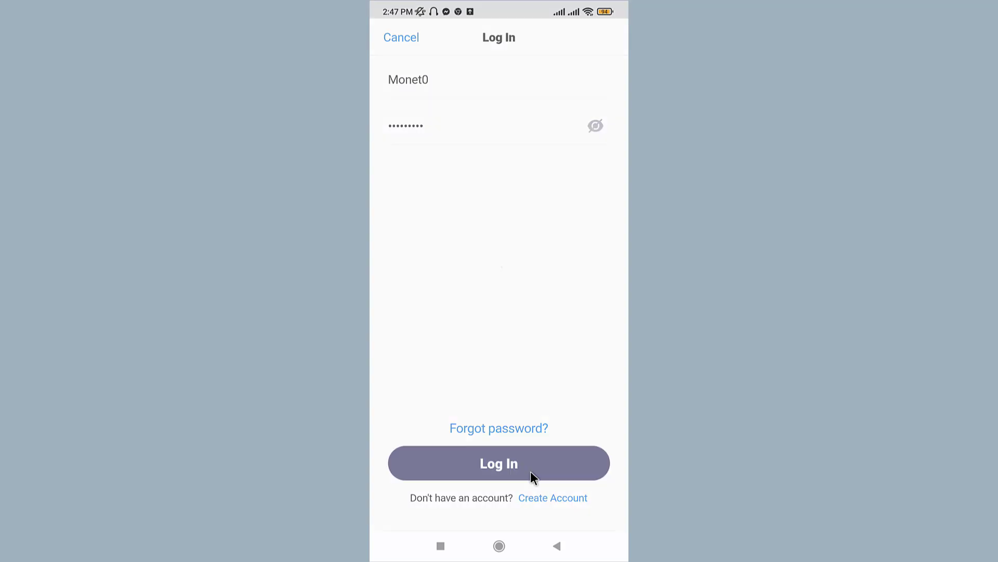
left_click(498, 462)
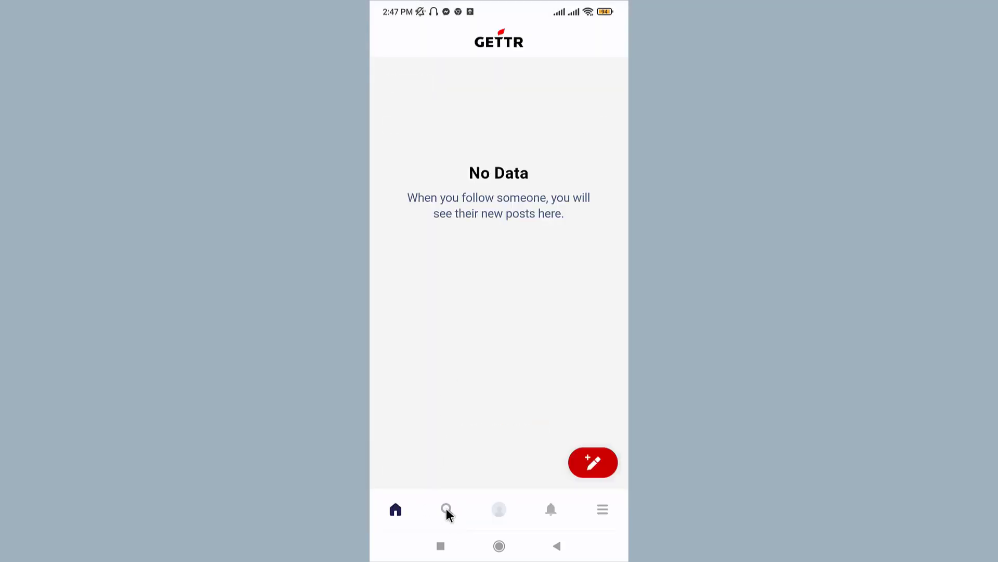
left_click(447, 510)
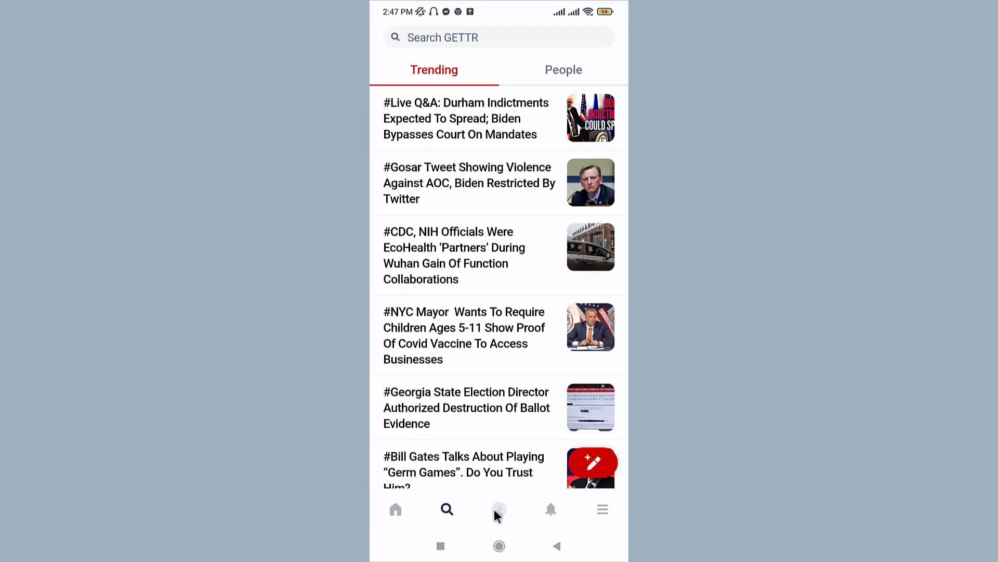
left_click(498, 509)
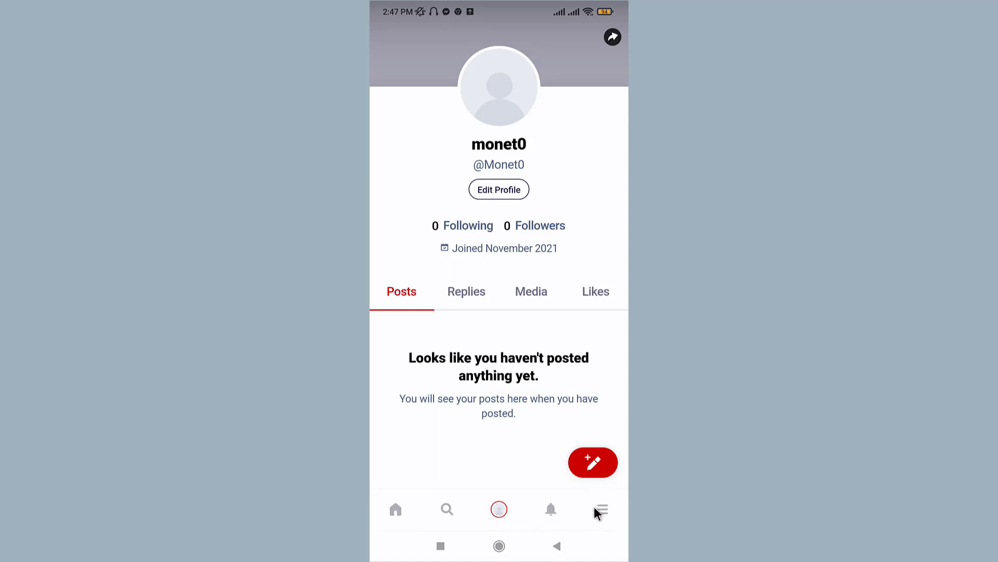
left_click(600, 510)
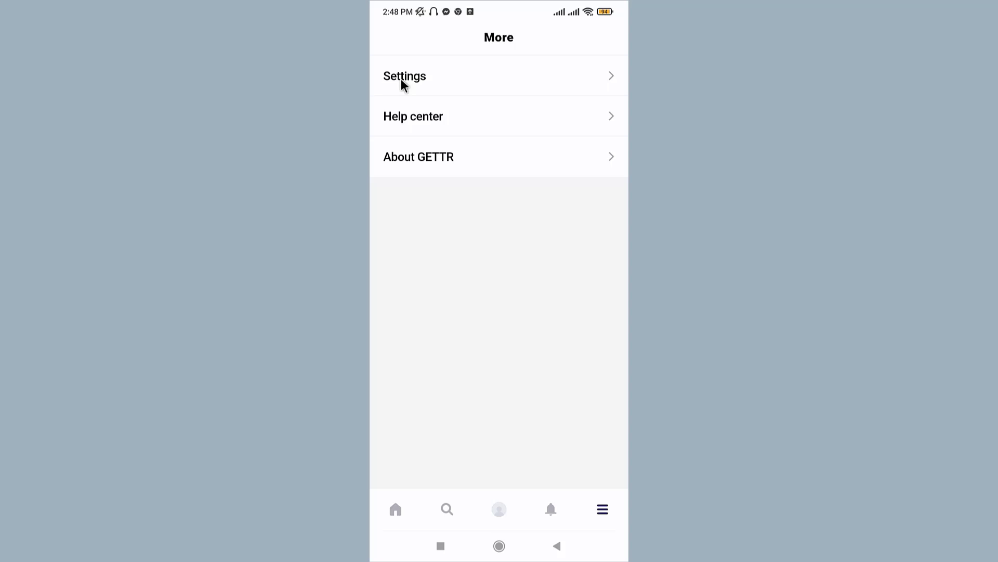
- View Settings > My Account with its Log out option, then return to the phone's home screen
left_click(405, 76)
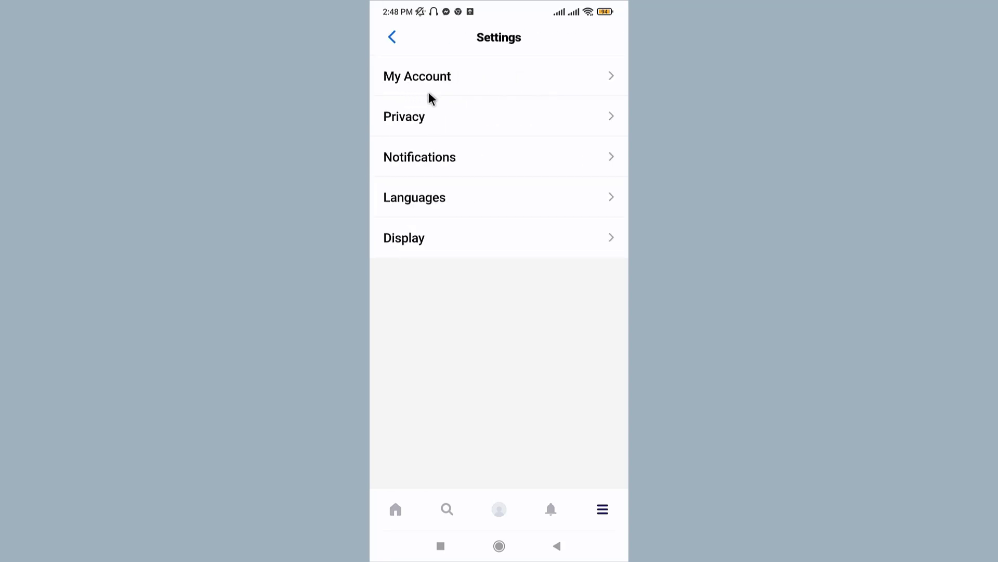
left_click(417, 76)
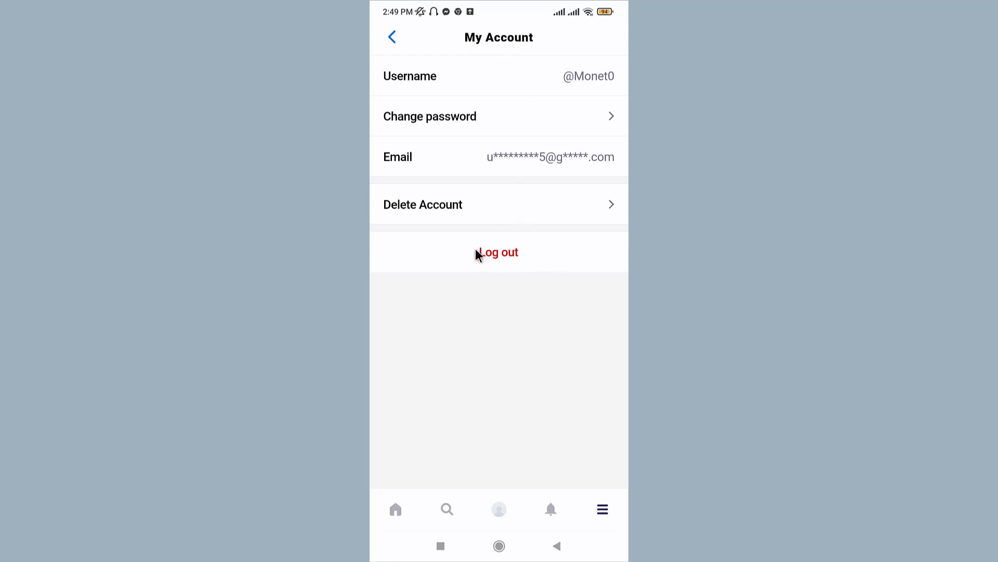
mouse_move(515, 257)
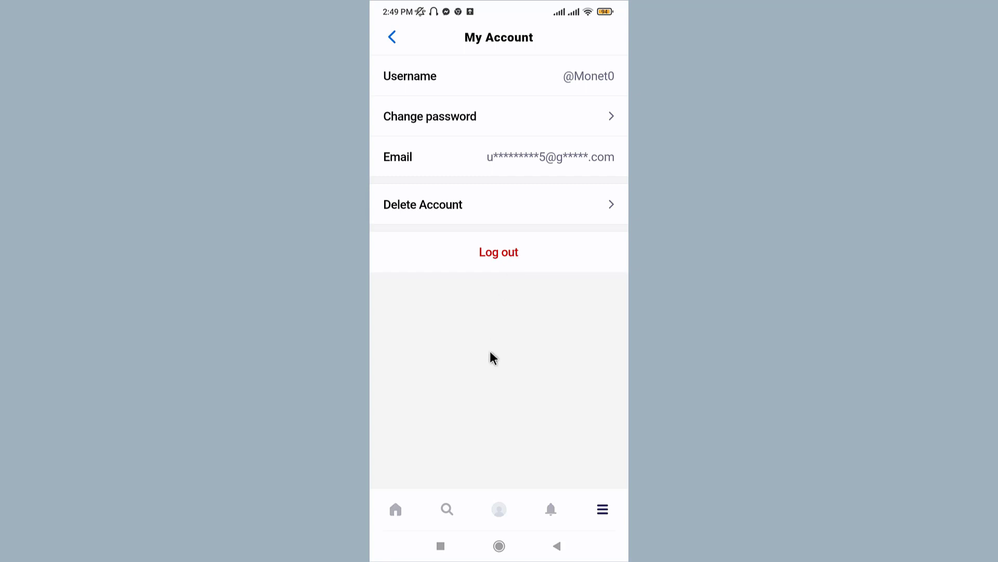
left_click(499, 546)
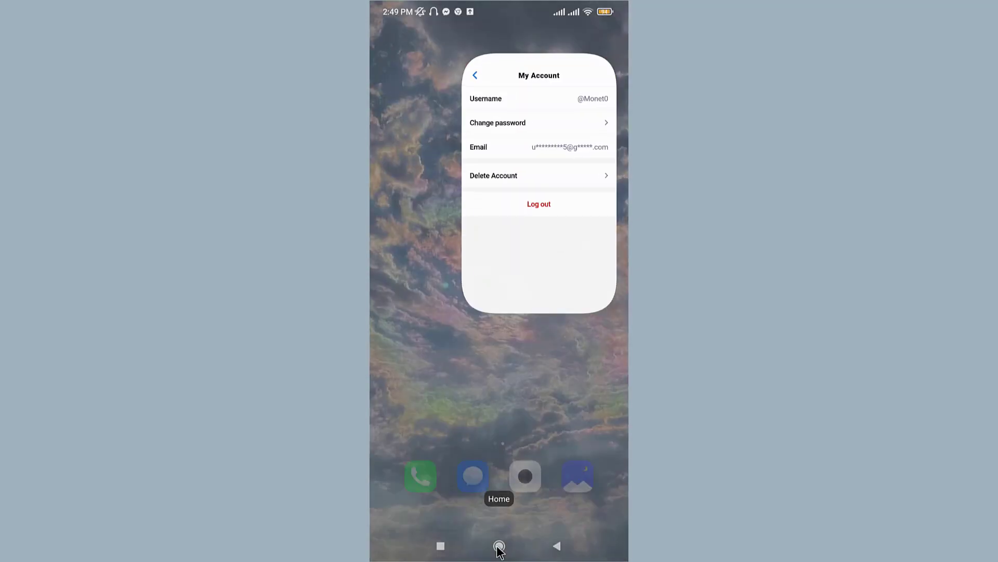
left_click(499, 546)
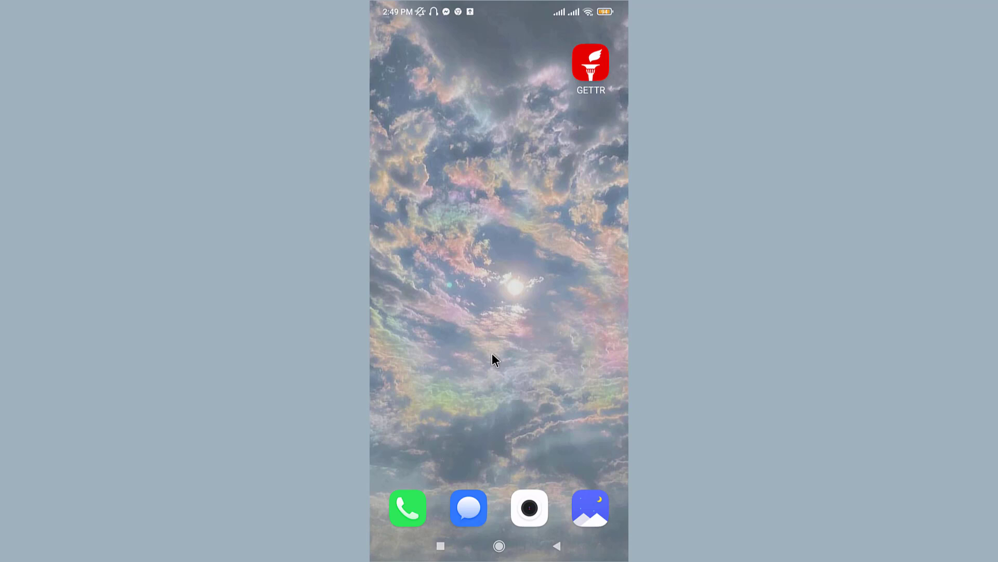